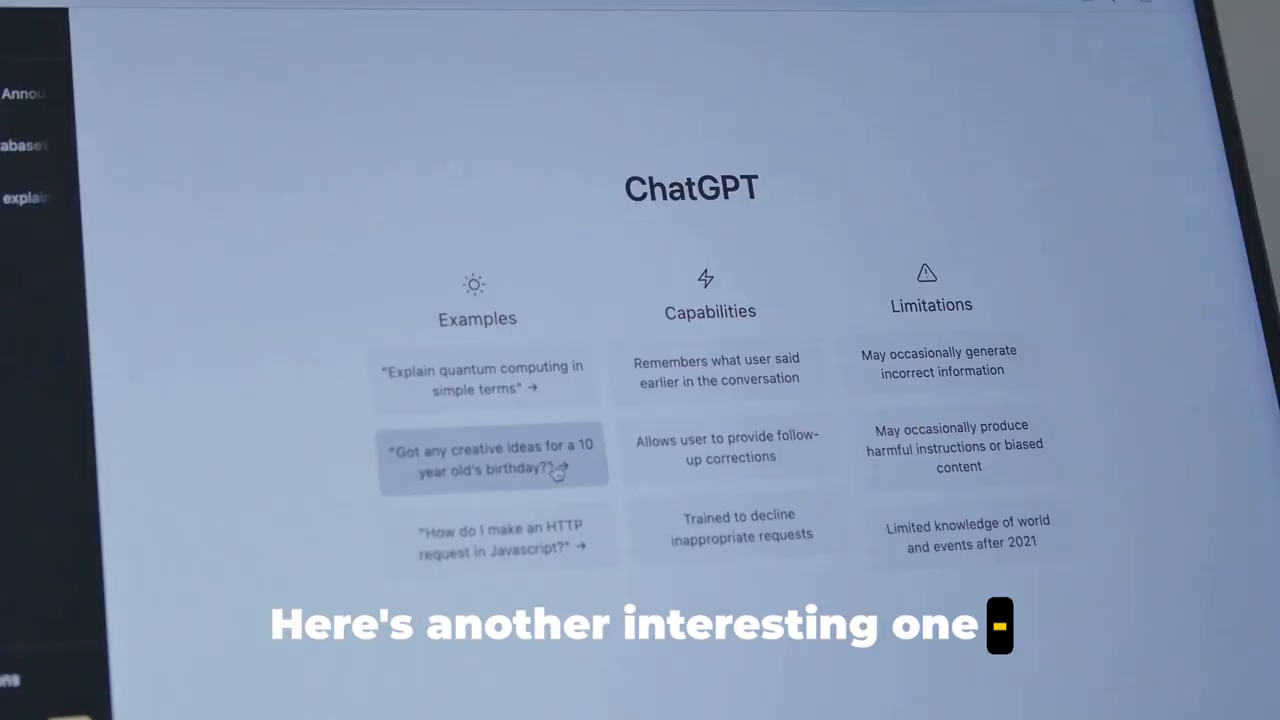
Let ChatGPT generate the Java NotesApplication with add, list, delete methods and a menu loop, scrolling along.
left_click(492, 460)
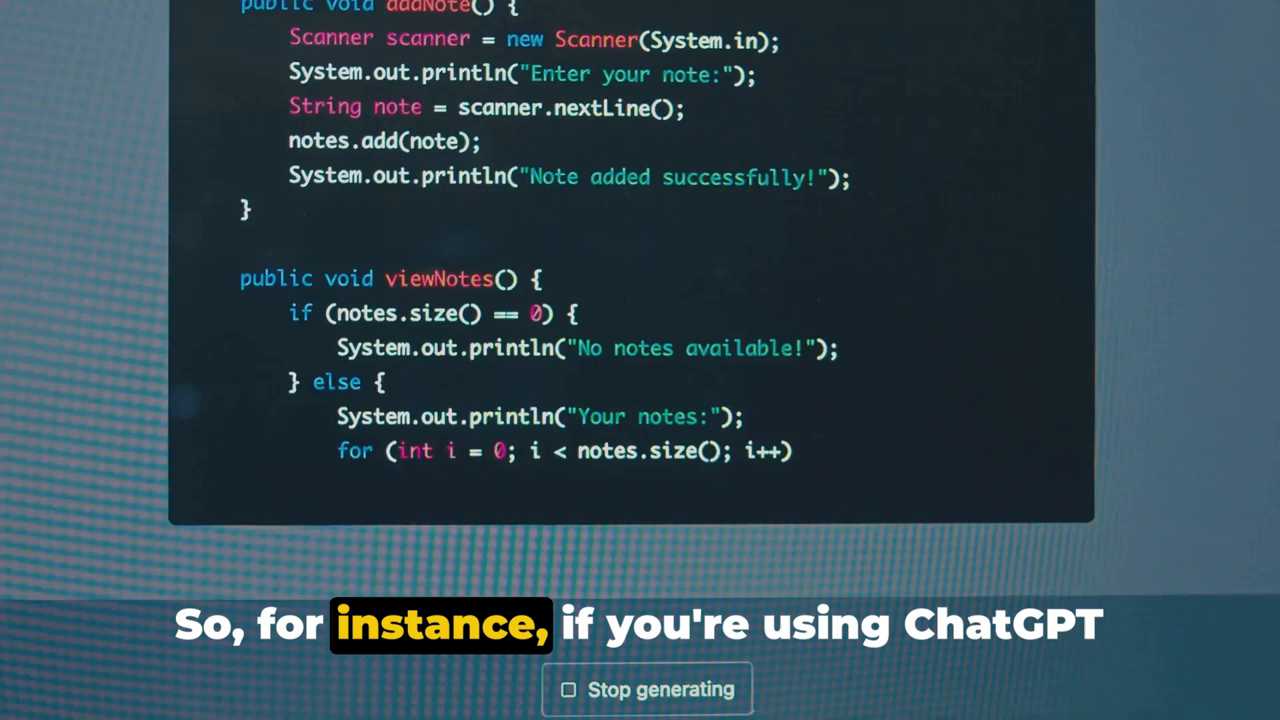
scroll("down", 3)
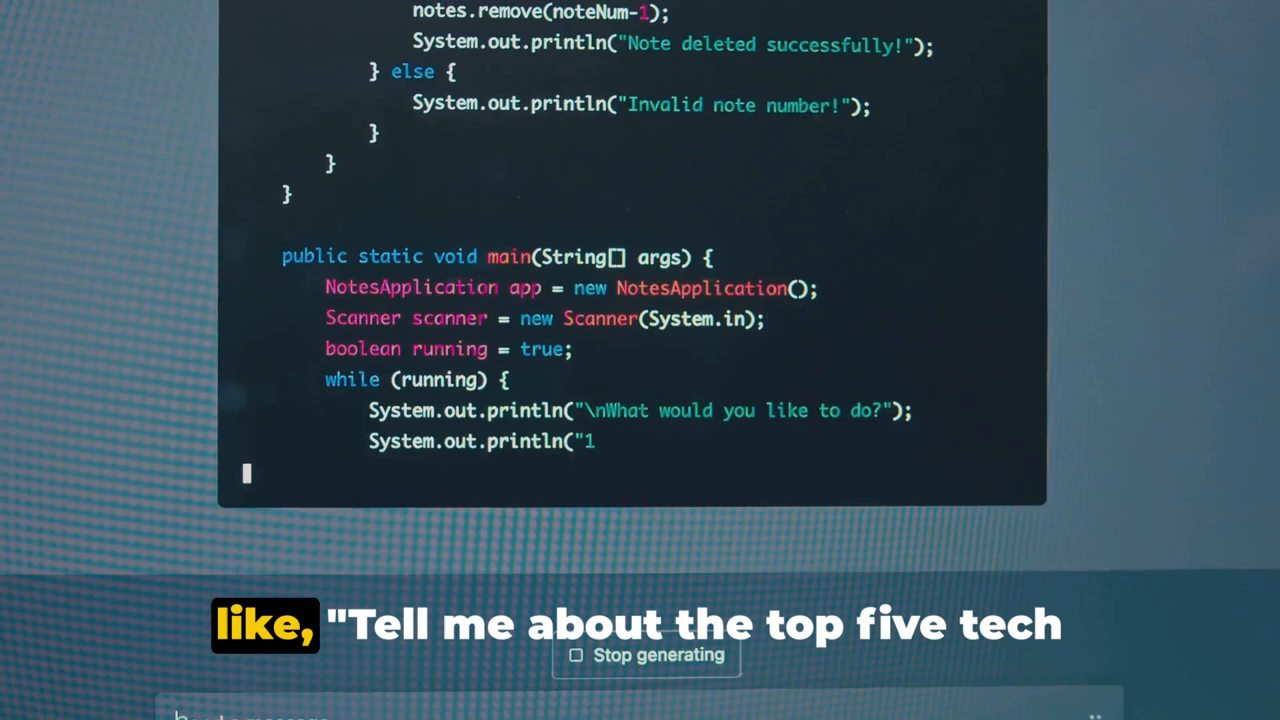